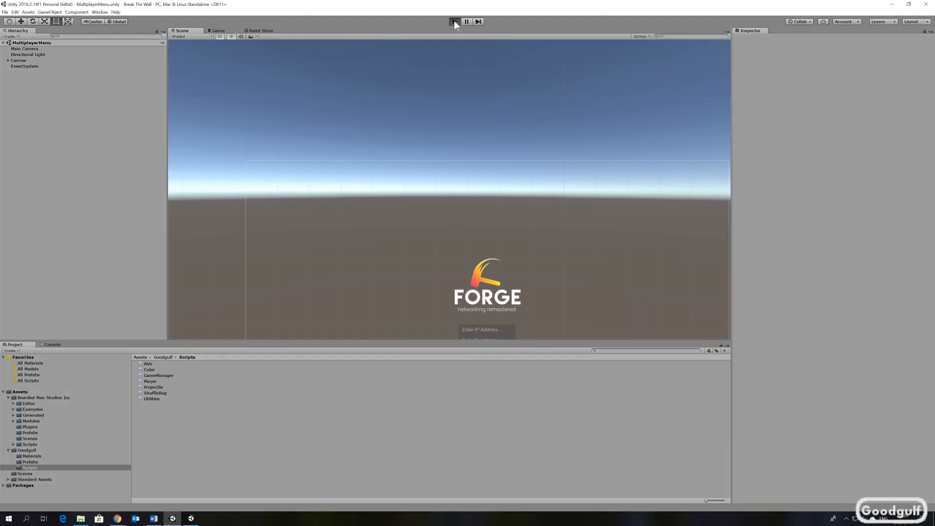
Step: Enter Play mode in the editor to host the Break The Wall match as Player 1
click(454, 21)
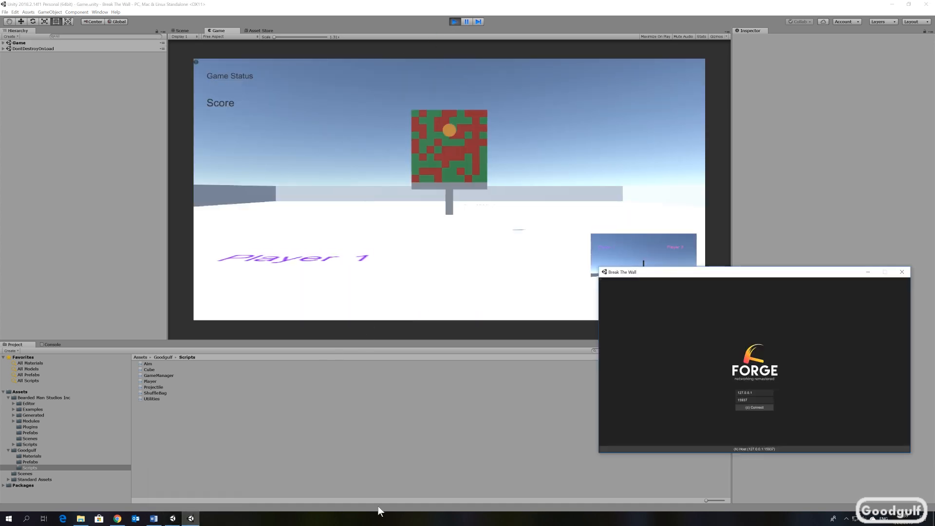
Step: Connect the standalone client at the default address so it joins as Player 2
click(754, 407)
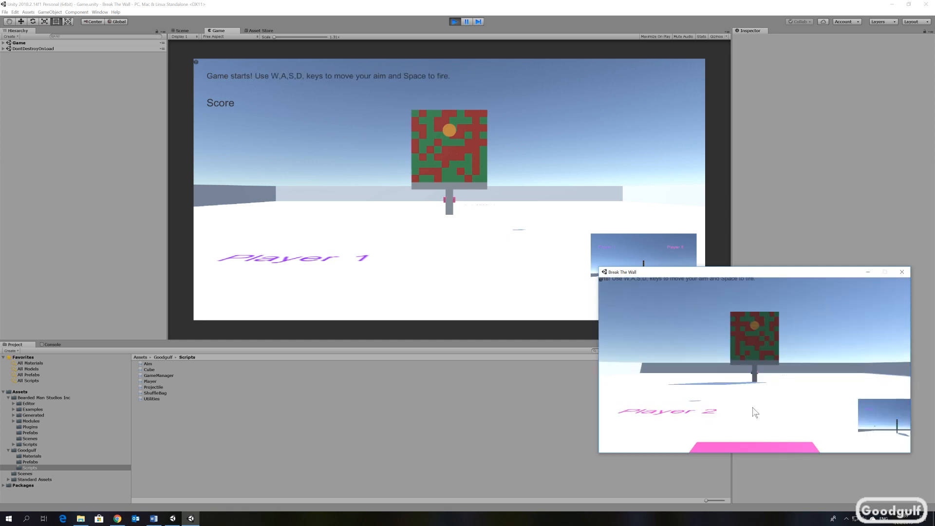
mouse_move(695, 382)
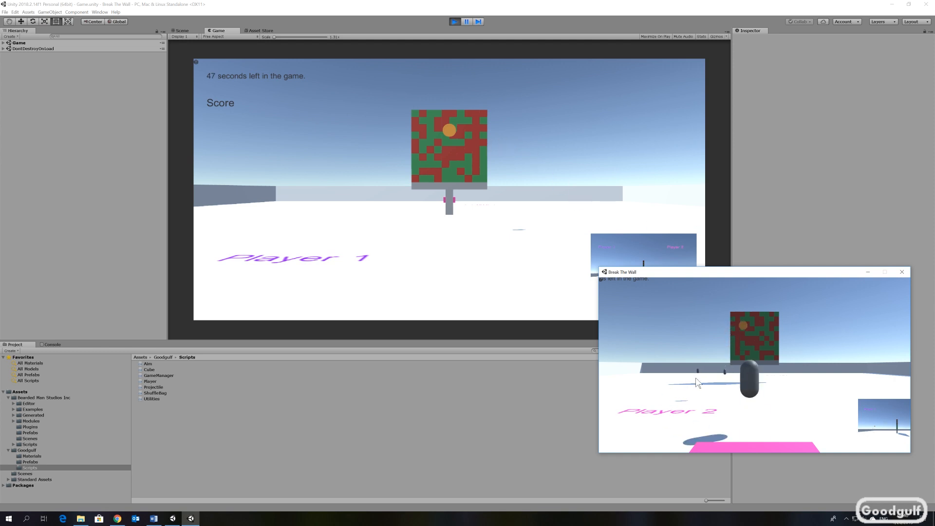
Step: Focus the host's Game view and fire at the wall until the score reads 2 : 8
click(901, 272)
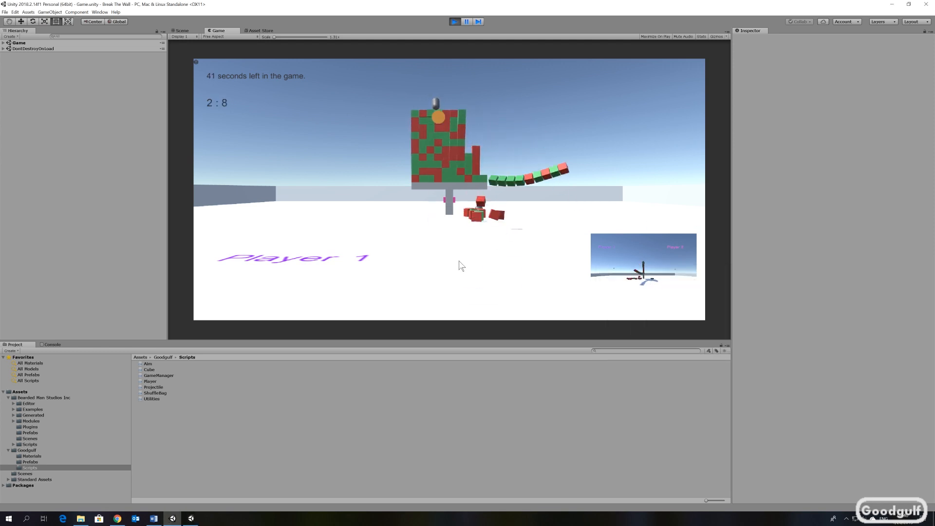